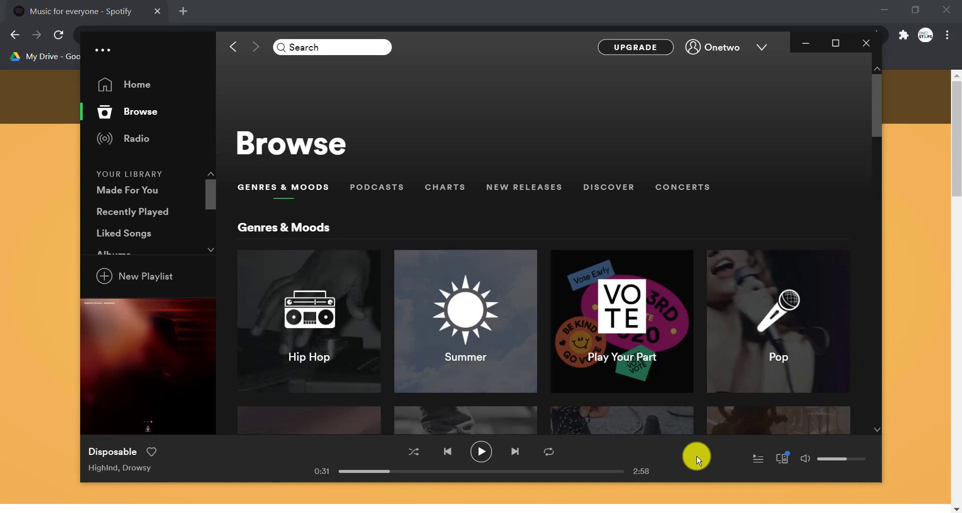
pyautogui.moveTo(617, 272)
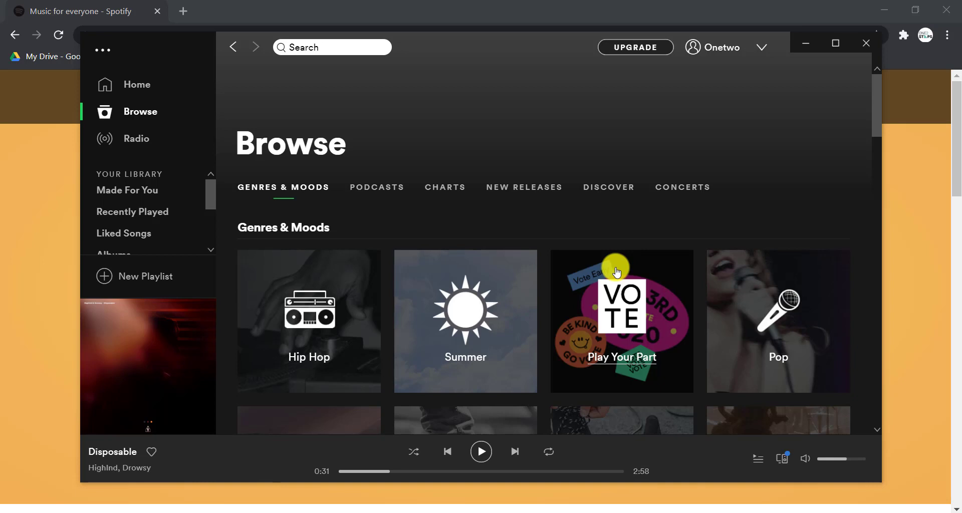
pyautogui.moveTo(638, 231)
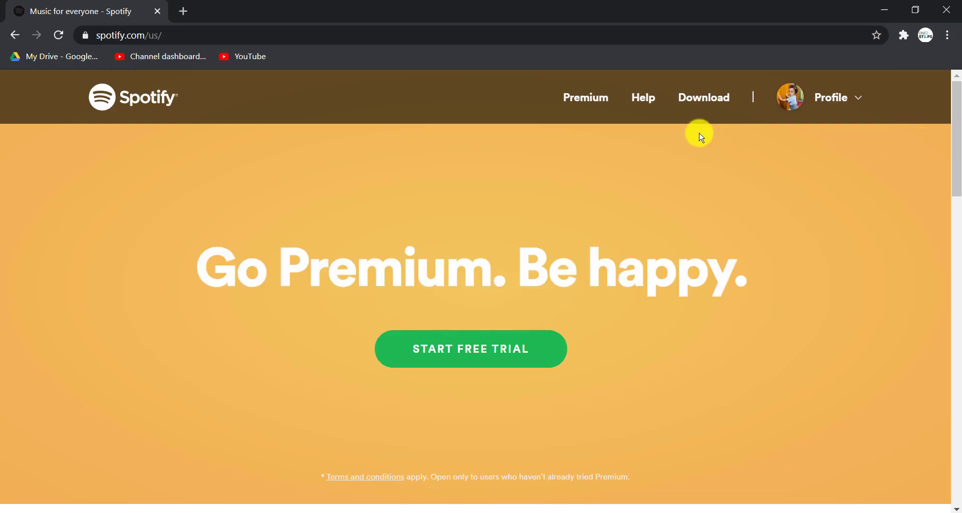
pyautogui.moveTo(202, 54)
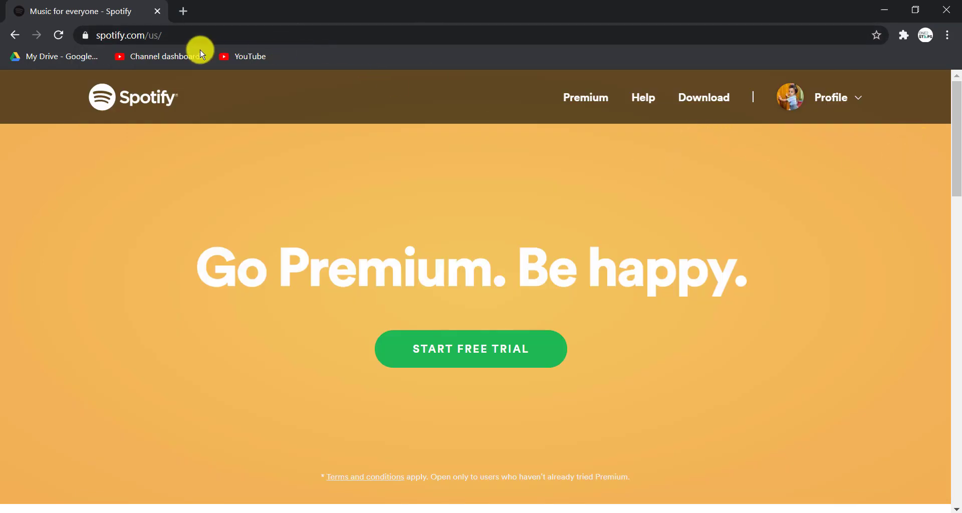
pyautogui.moveTo(495, 30)
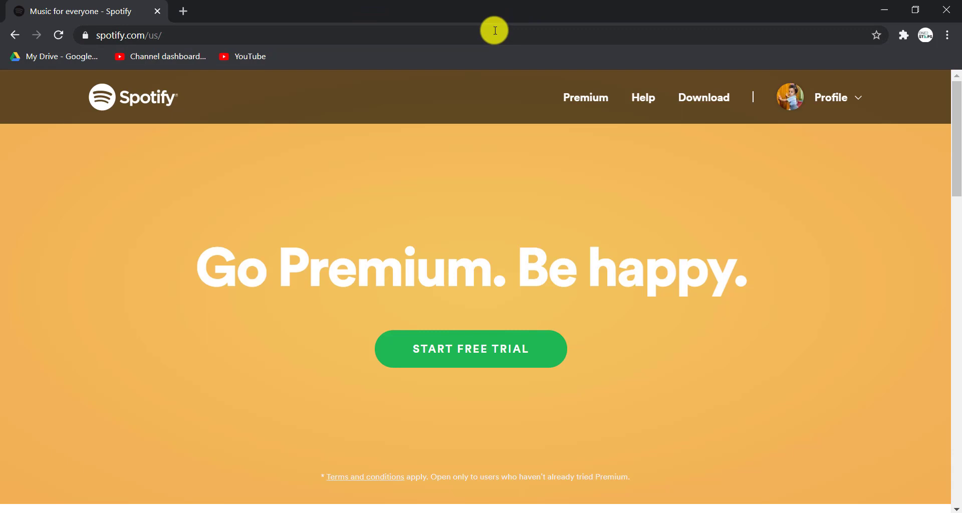
pyautogui.moveTo(481, 166)
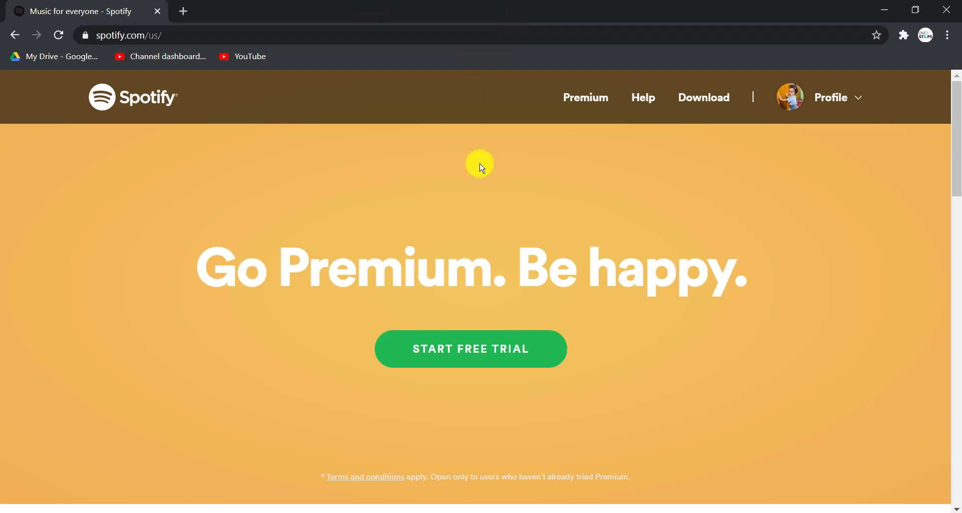
pyautogui.moveTo(425, 207)
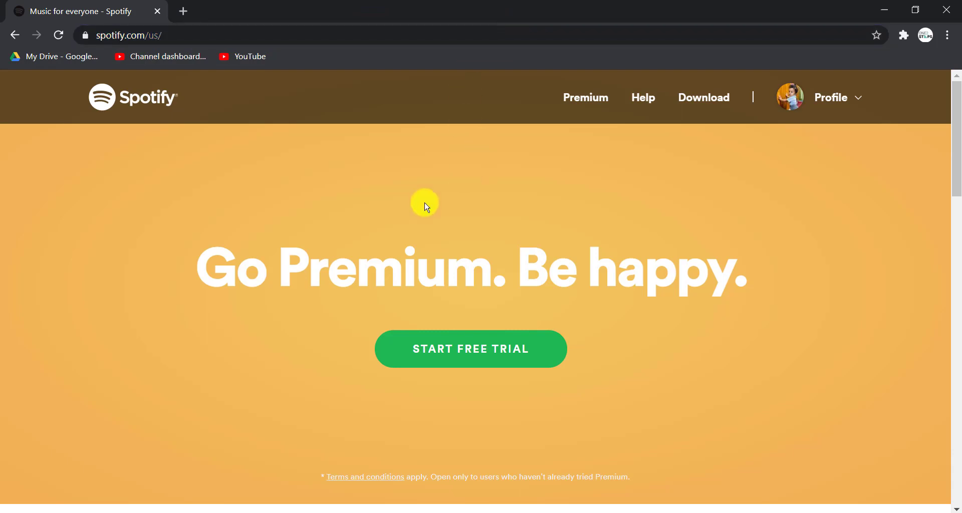
pyautogui.moveTo(859, 196)
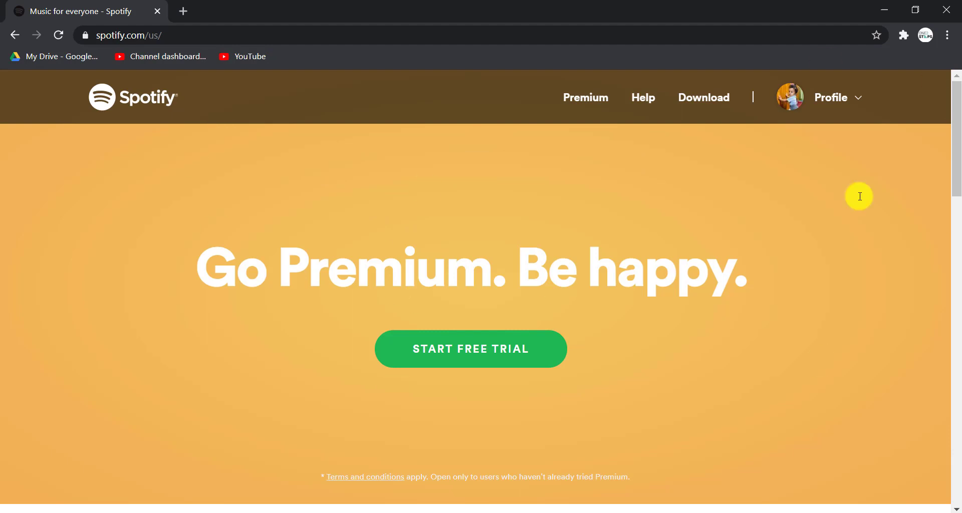
pyautogui.moveTo(104, 376)
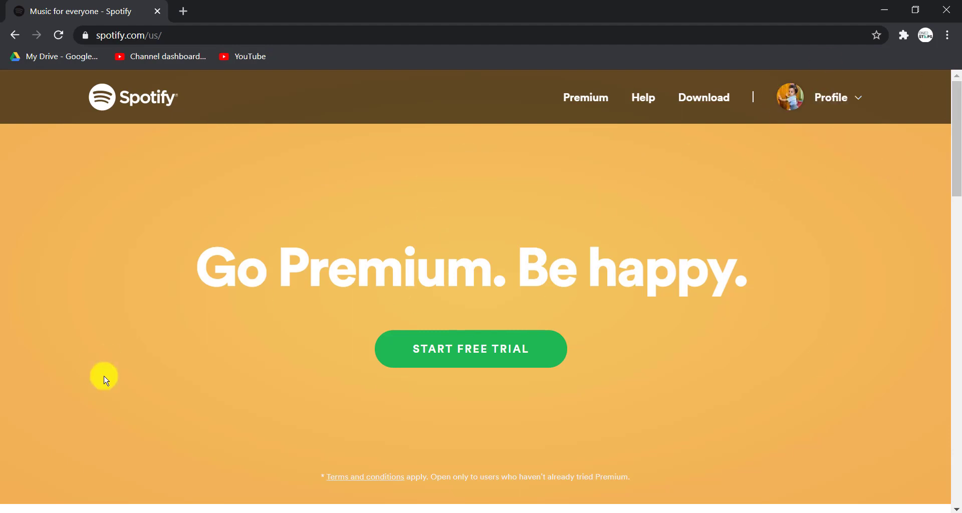
pyautogui.moveTo(456, 277)
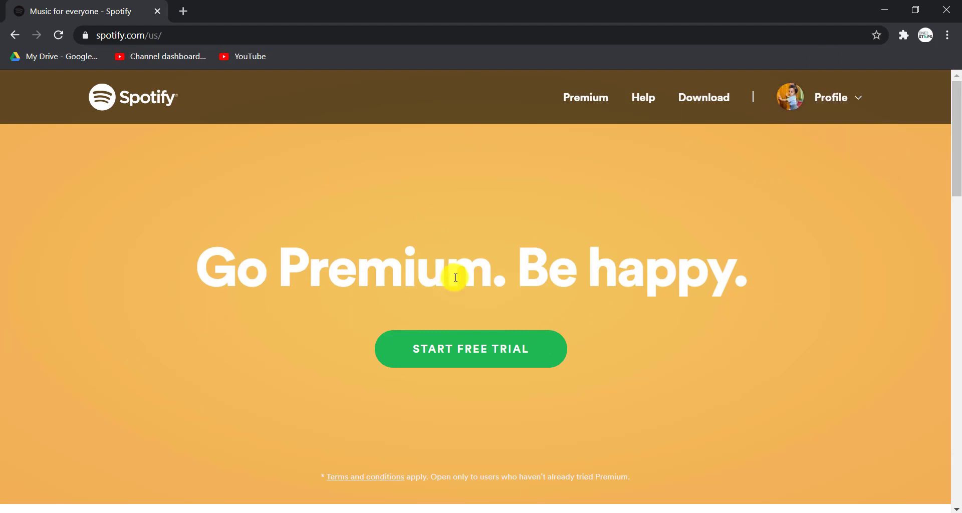
pyautogui.moveTo(551, 204)
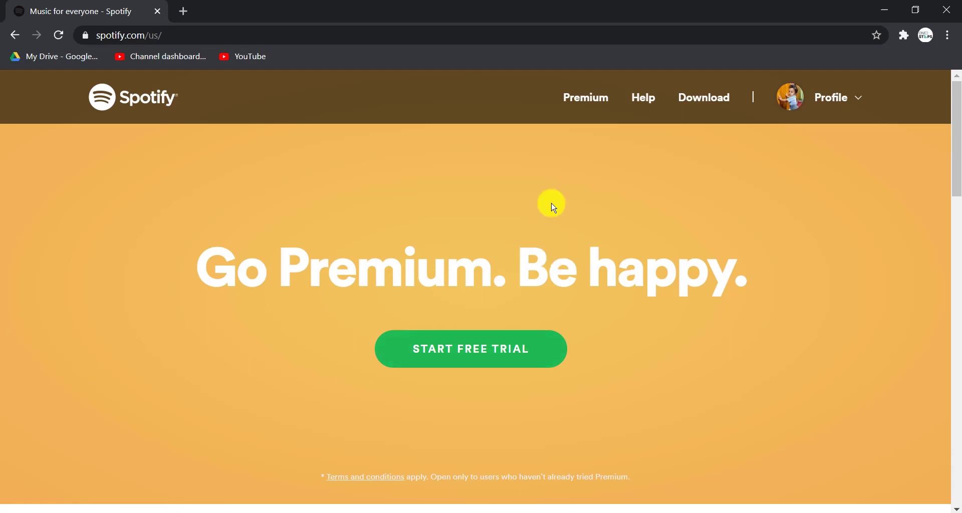
pyautogui.moveTo(735, 232)
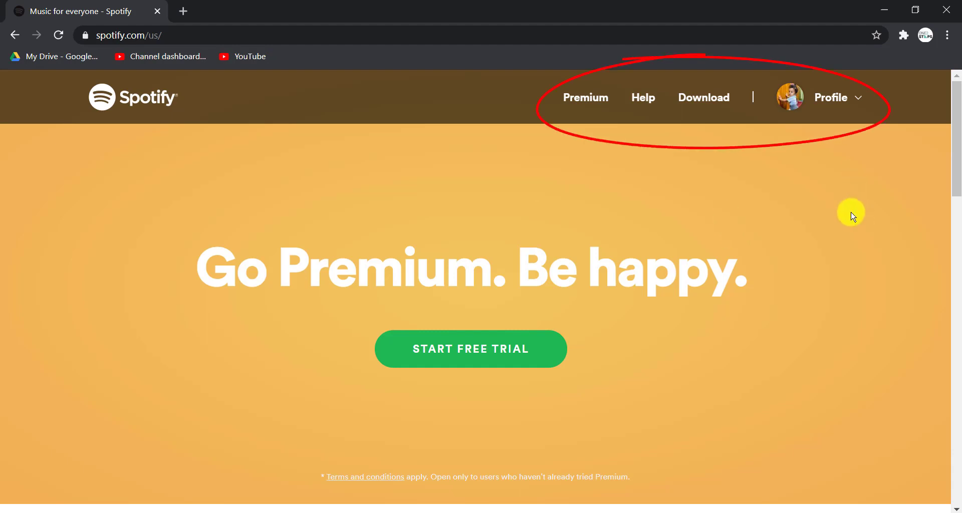
pyautogui.moveTo(643, 98)
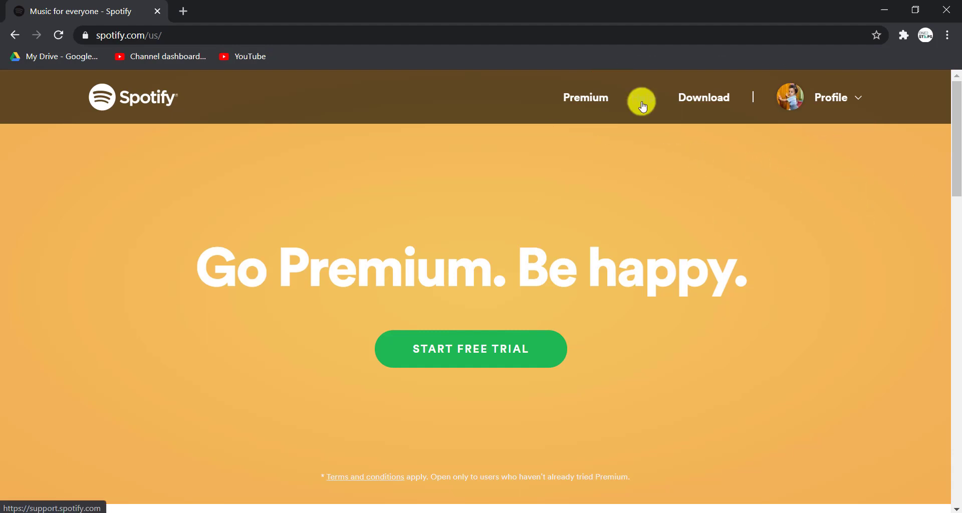
# Go from Help to Account Help and scroll to the 'Close your account' topic.
pyautogui.click(643, 97)
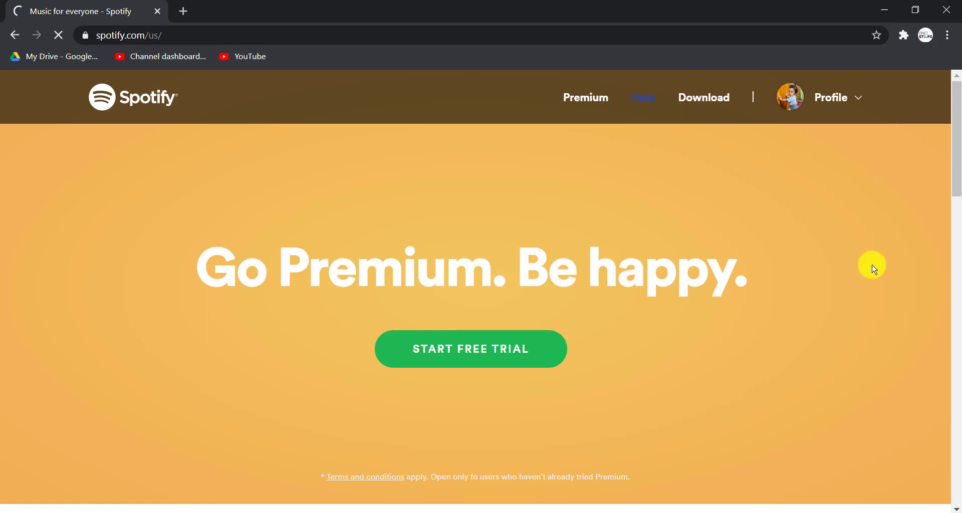
pyautogui.click(643, 98)
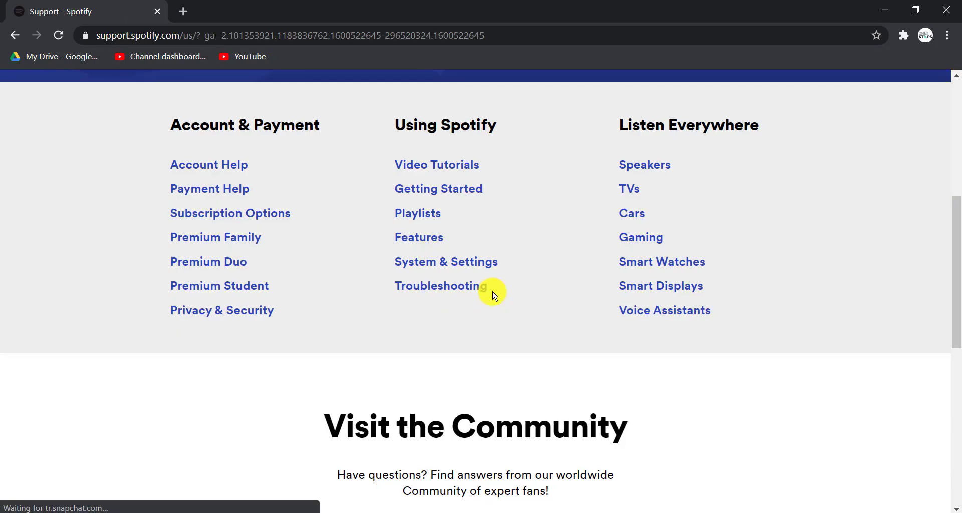
pyautogui.moveTo(287, 127)
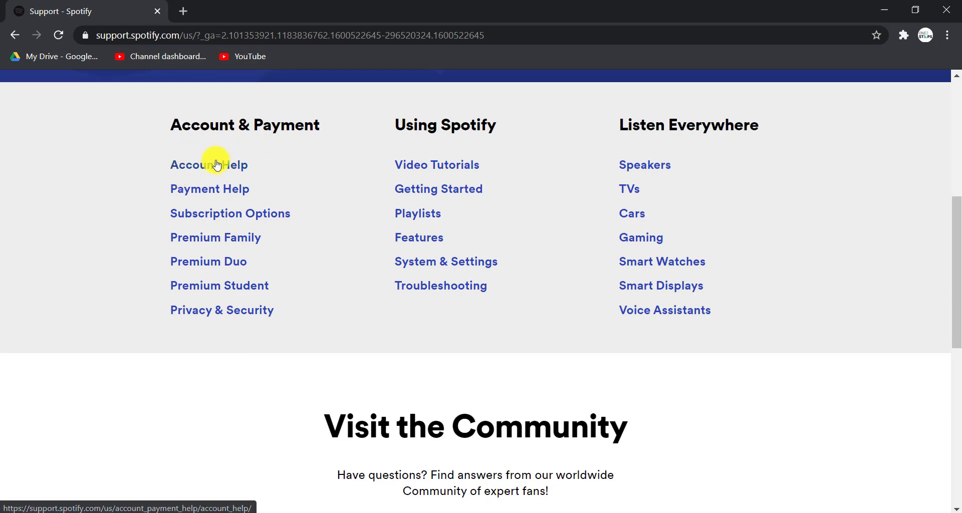
pyautogui.click(208, 165)
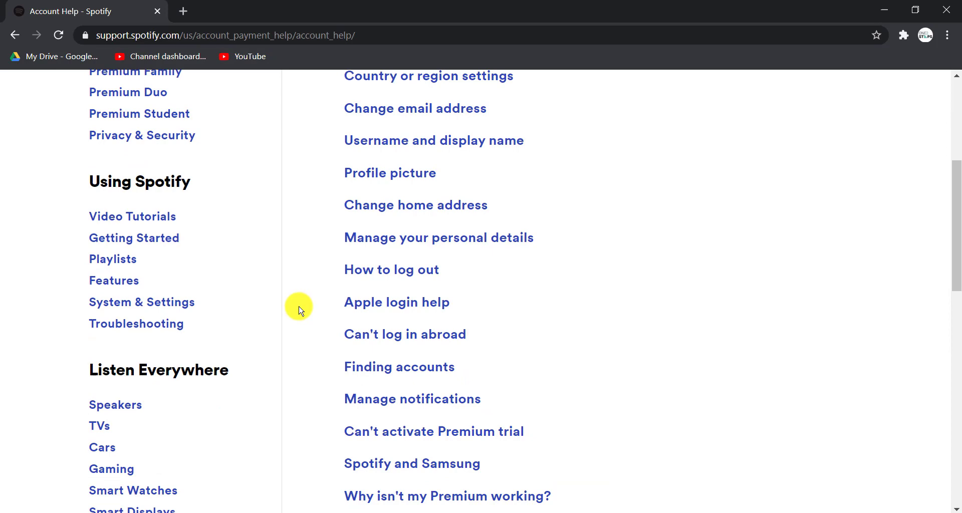
pyautogui.scroll(-3)
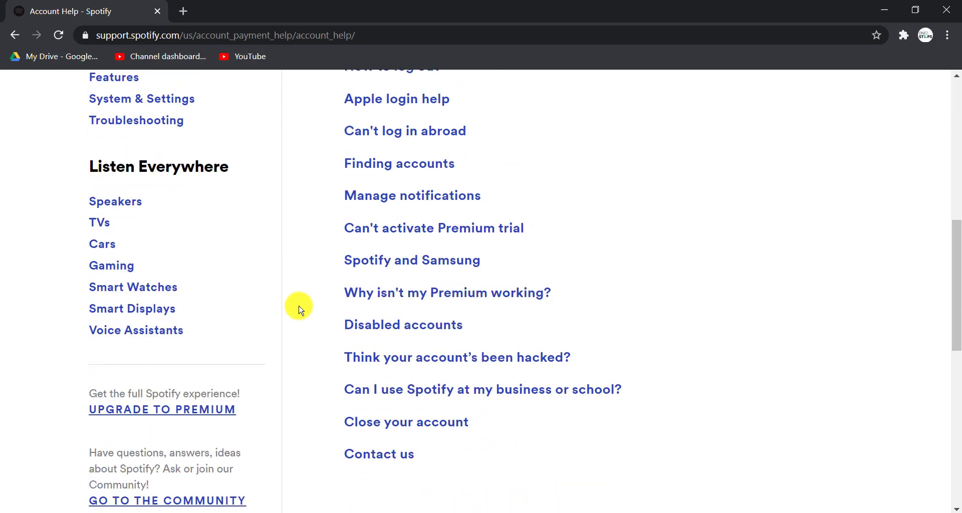
pyautogui.moveTo(407, 422)
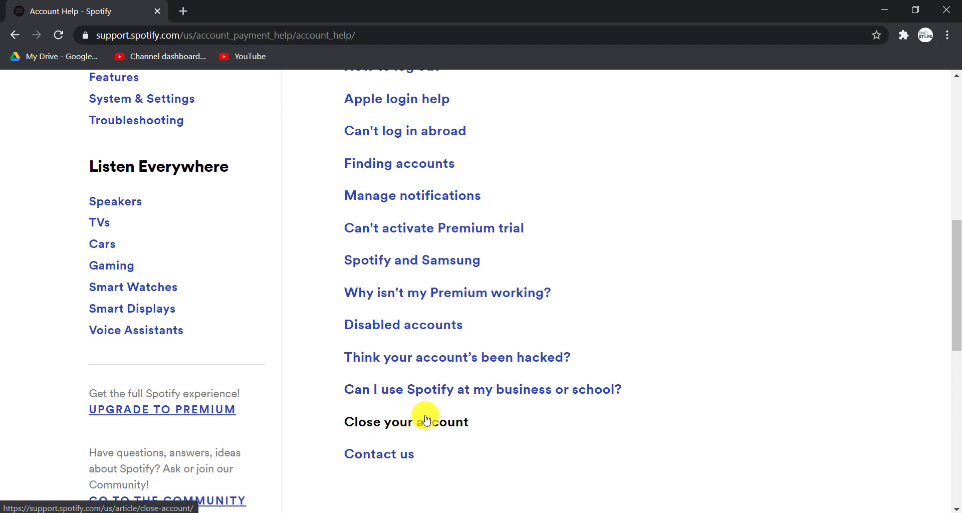
# Open the 'Close your account' article and scroll to the 'Don't have Premium?' section.
pyautogui.click(388, 421)
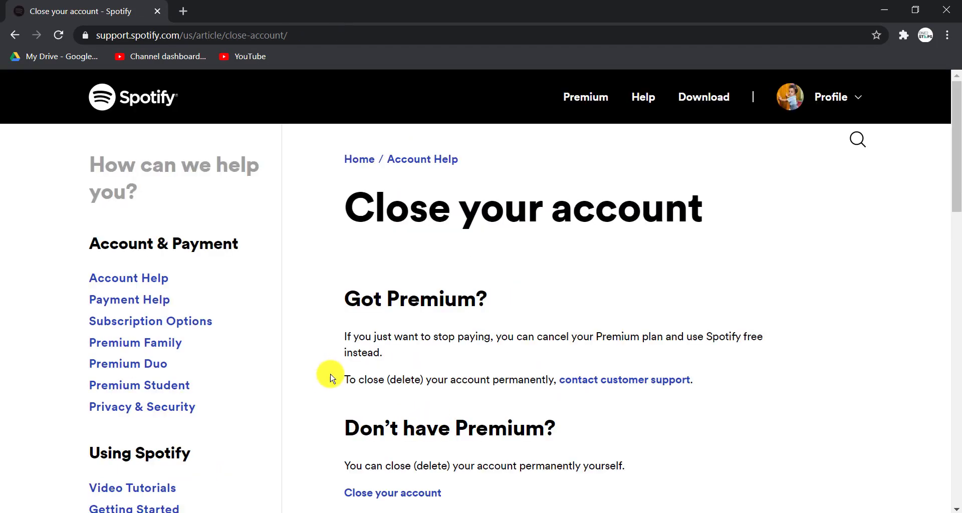
pyautogui.moveTo(340, 376)
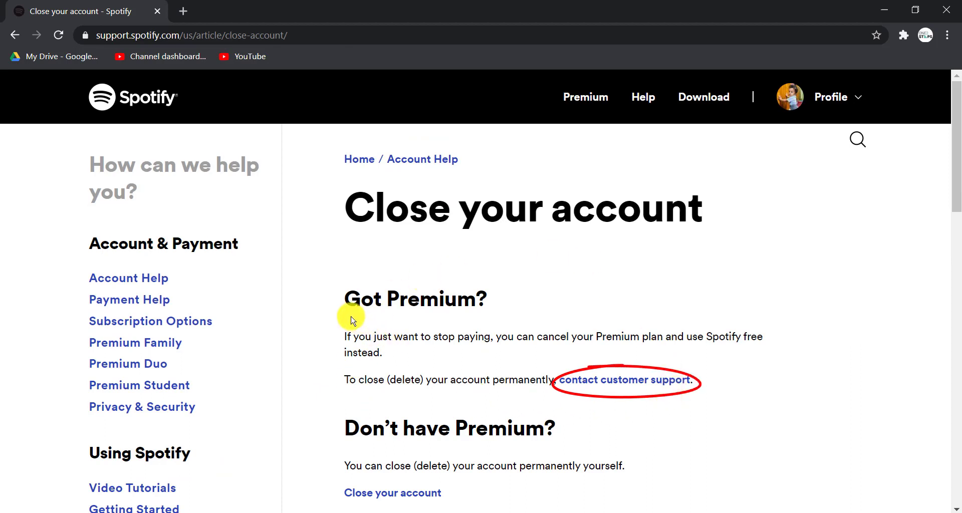
pyautogui.moveTo(591, 386)
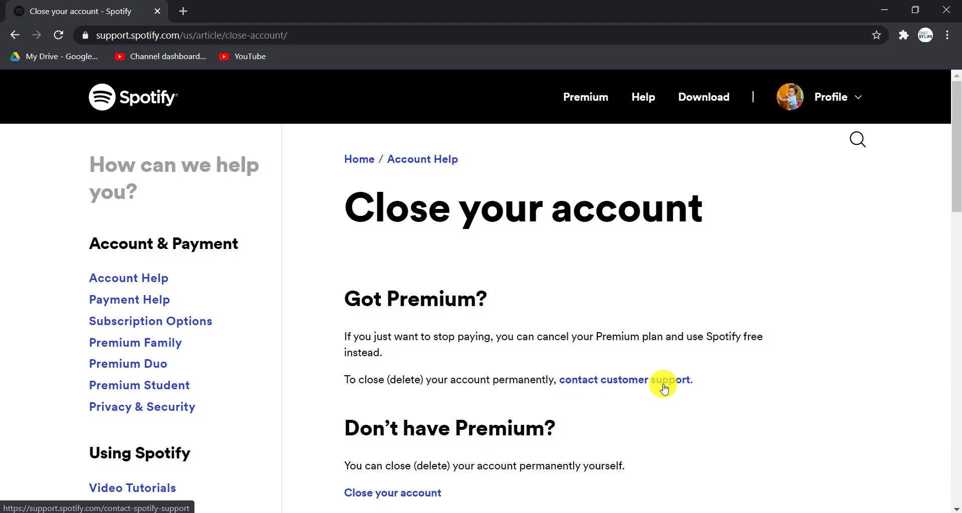
pyautogui.moveTo(522, 416)
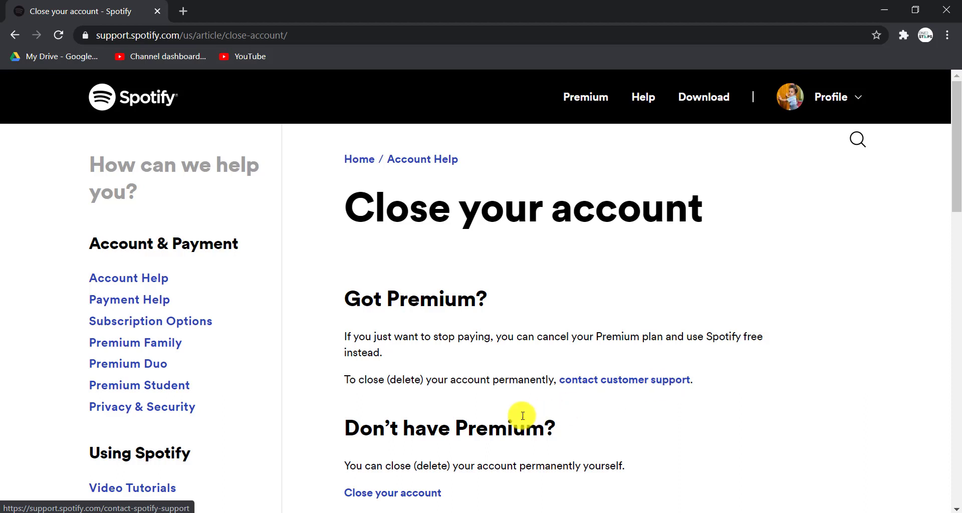
pyautogui.moveTo(623, 178)
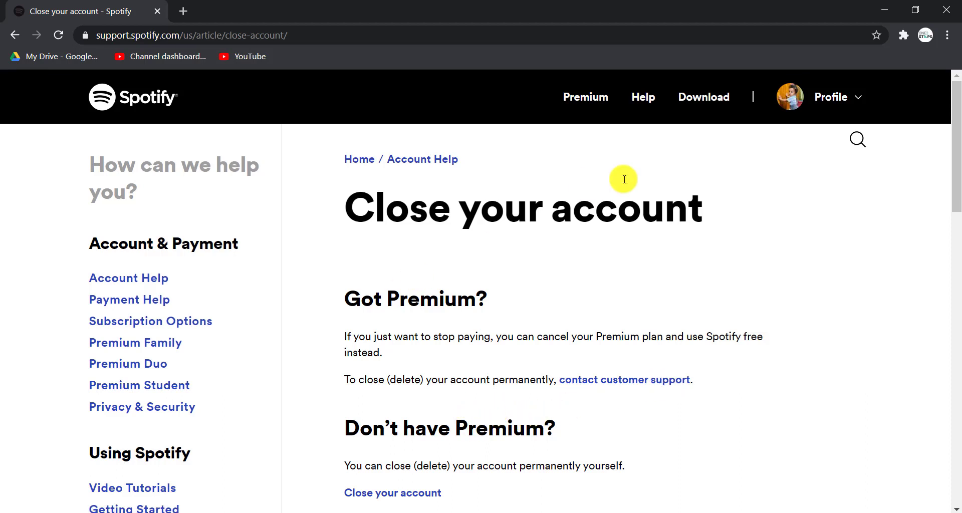
pyautogui.moveTo(416, 396)
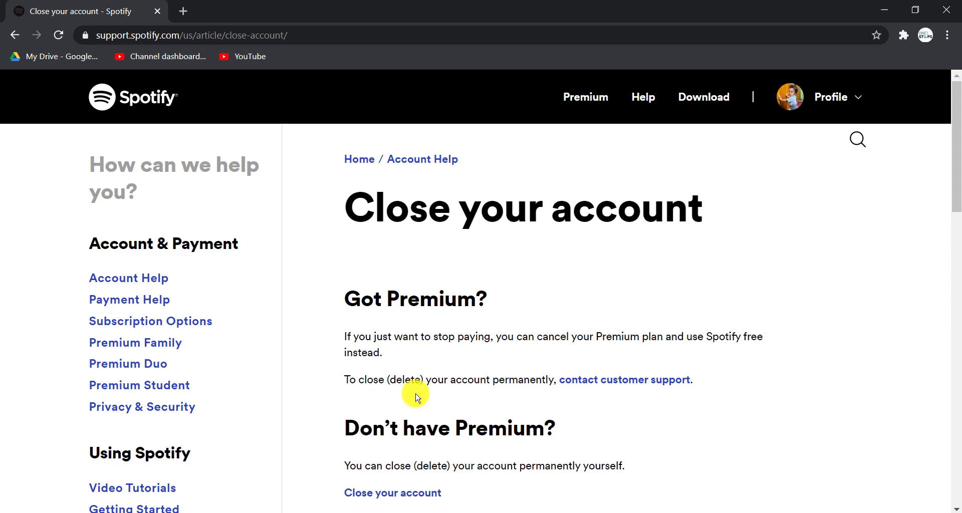
pyautogui.scroll(-3)
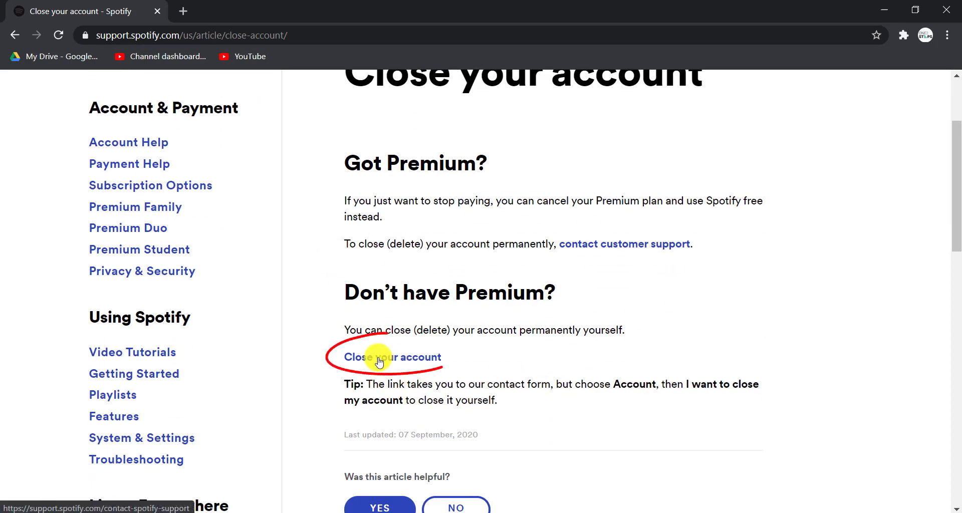
pyautogui.moveTo(415, 359)
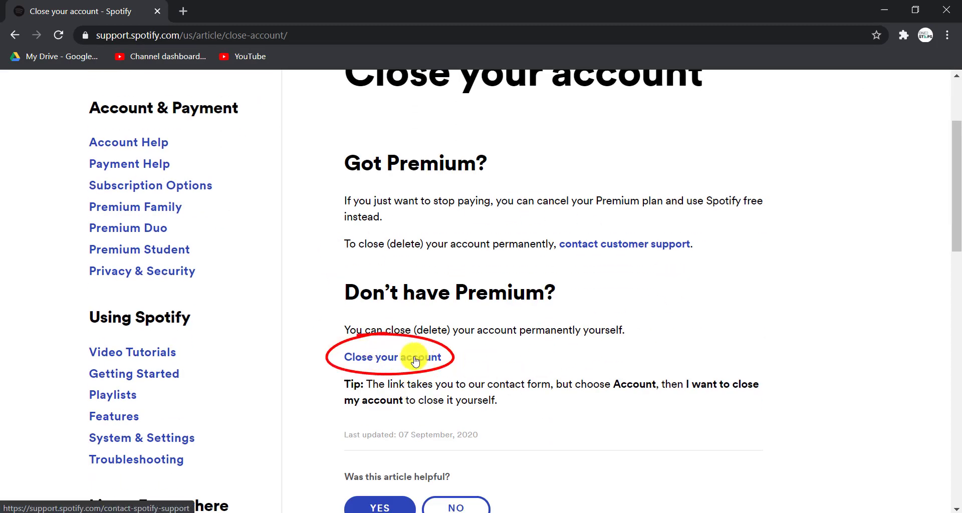
# Follow the Close your account link and choose closing over keeping a free account.
pyautogui.click(391, 356)
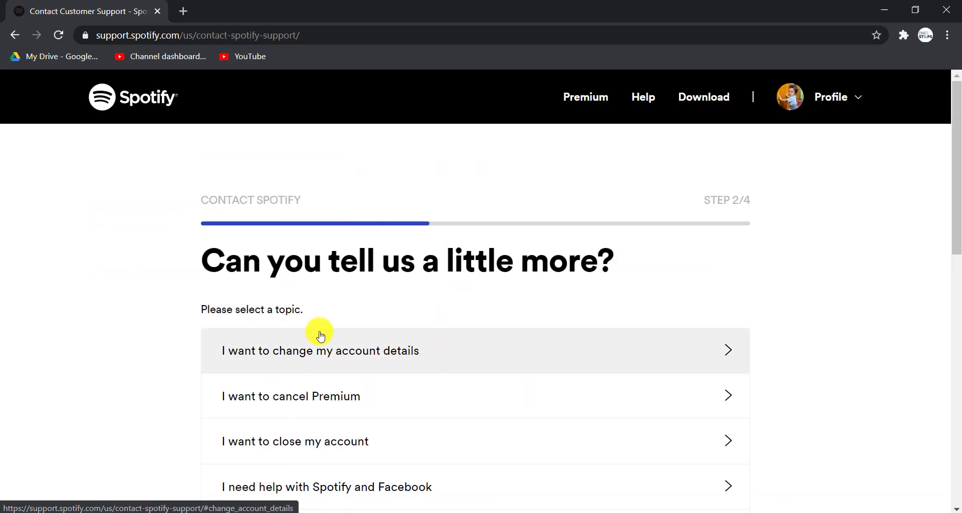
pyautogui.scroll(-3)
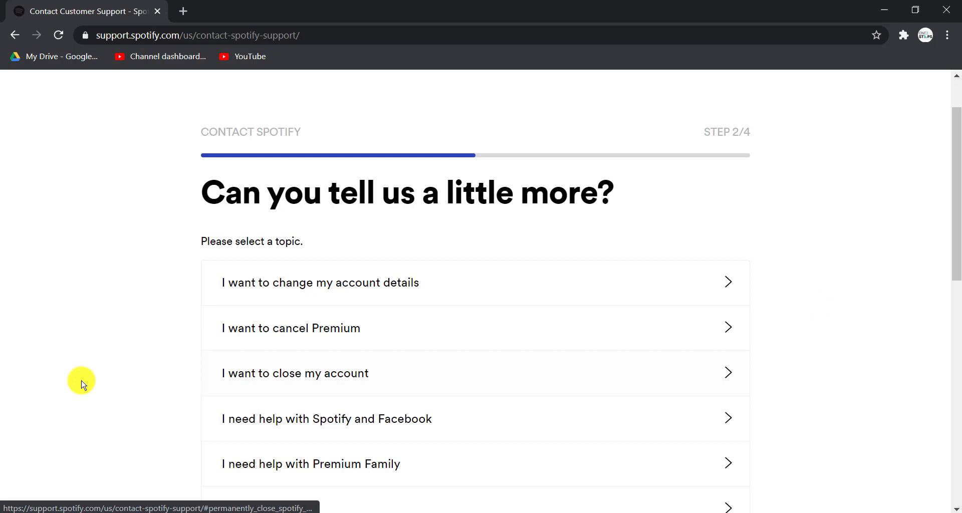
pyautogui.moveTo(426, 383)
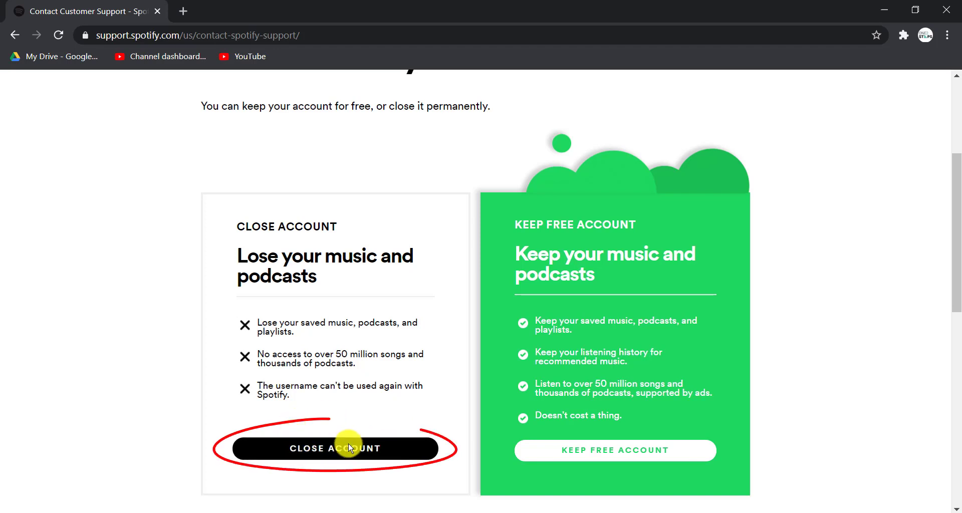
pyautogui.click(335, 448)
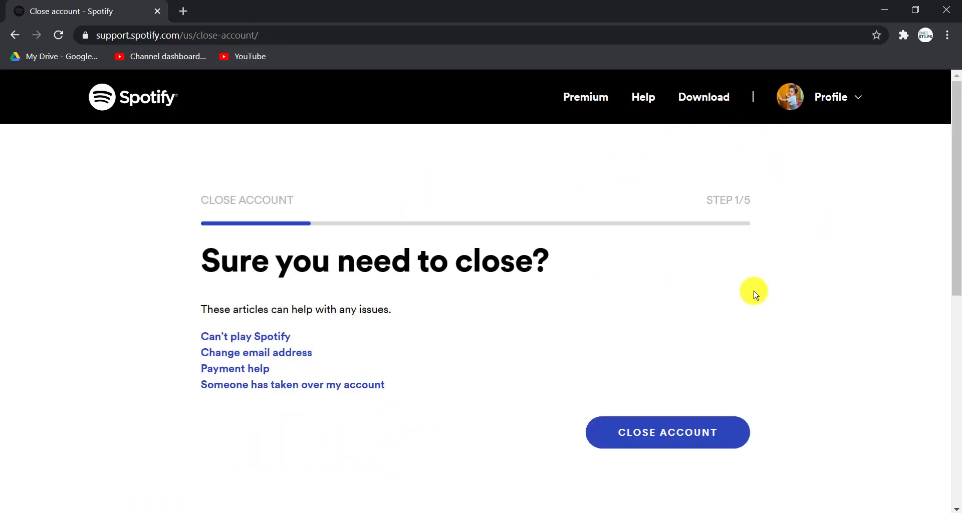
pyautogui.moveTo(637, 407)
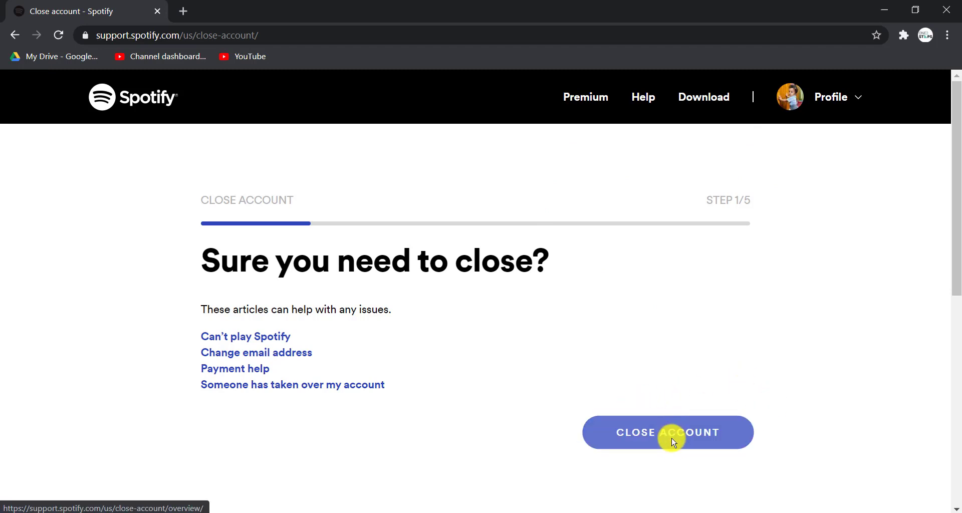
# Confirm closing on step 1/5, verify the account, and tick 'I understand' on step 3/5.
pyautogui.click(667, 432)
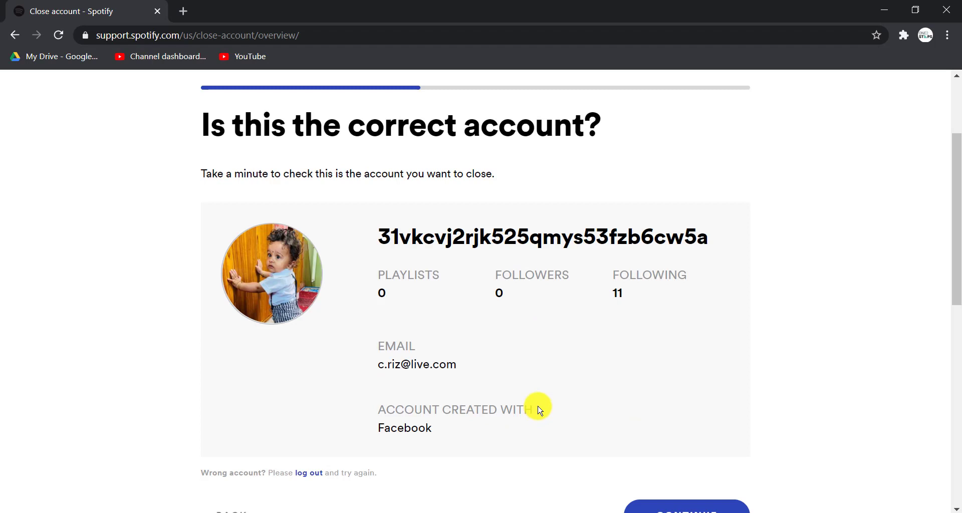
pyautogui.scroll(-3)
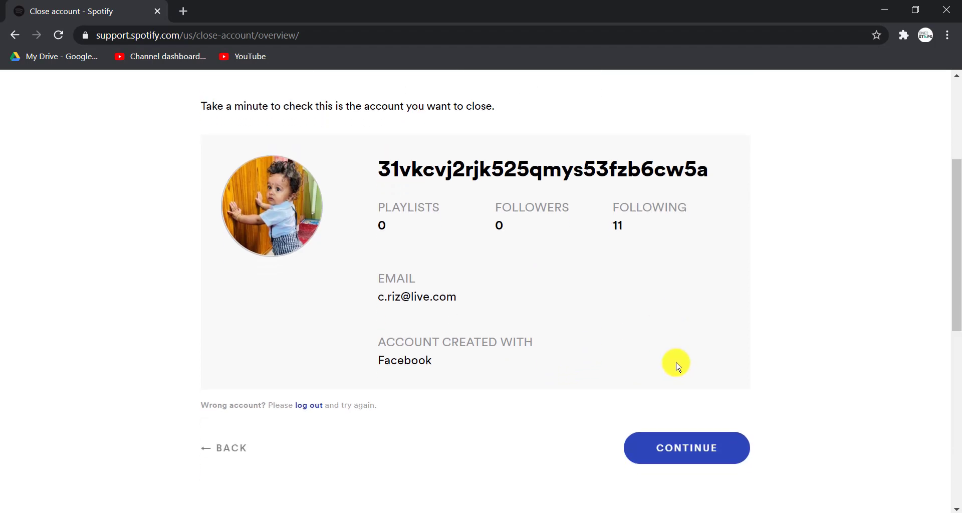
pyautogui.moveTo(694, 425)
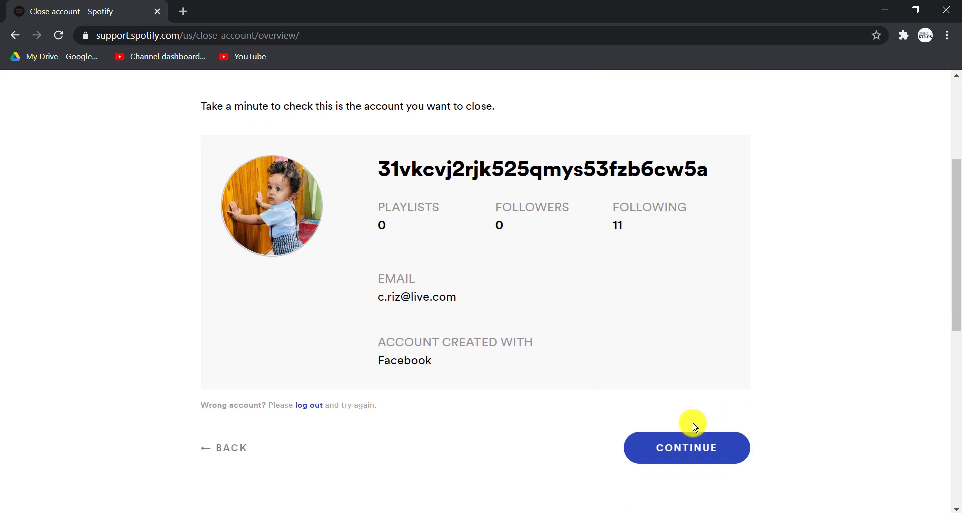
pyautogui.click(686, 448)
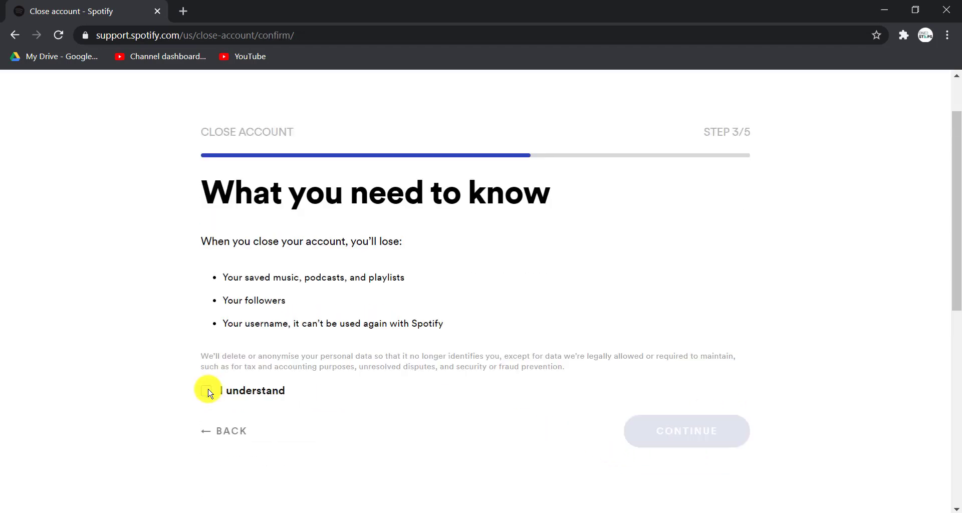
pyautogui.click(686, 430)
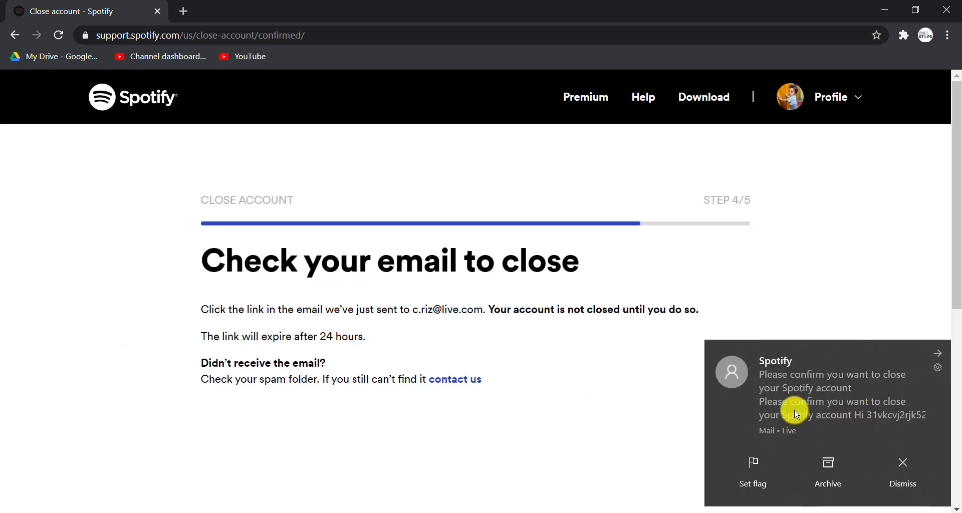
pyautogui.moveTo(813, 394)
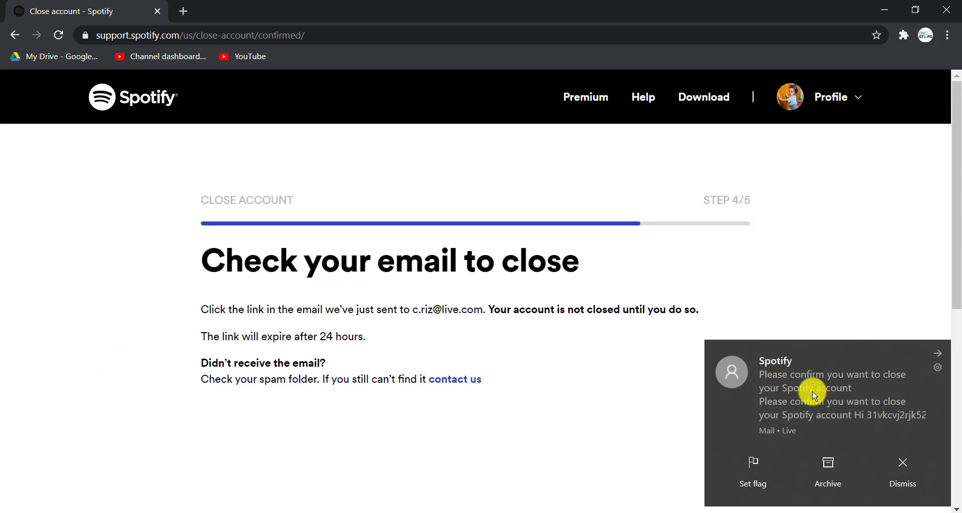
pyautogui.moveTo(795, 408)
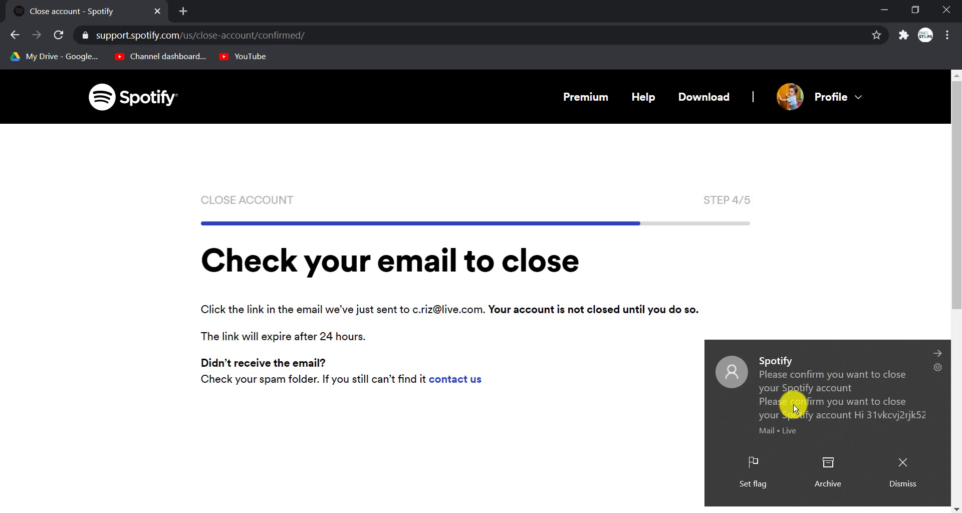
pyautogui.moveTo(859, 381)
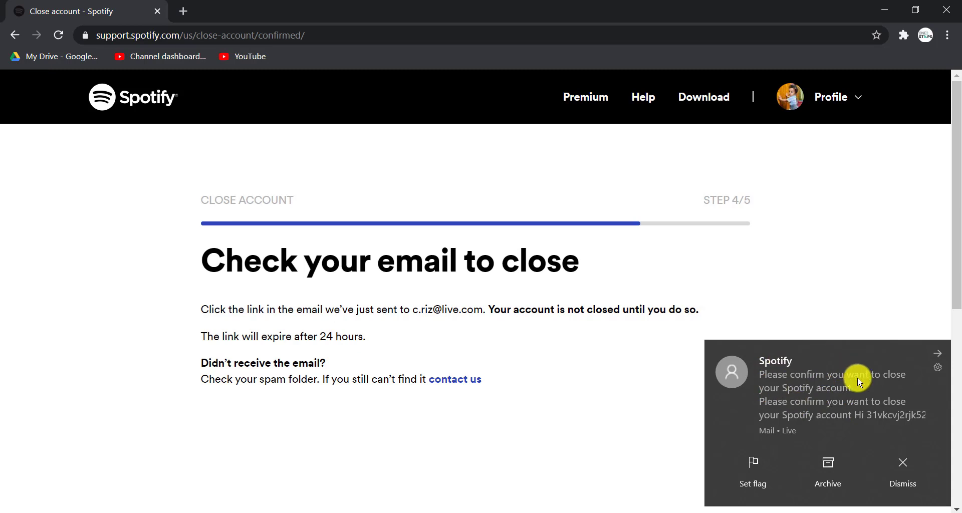
pyautogui.moveTo(812, 406)
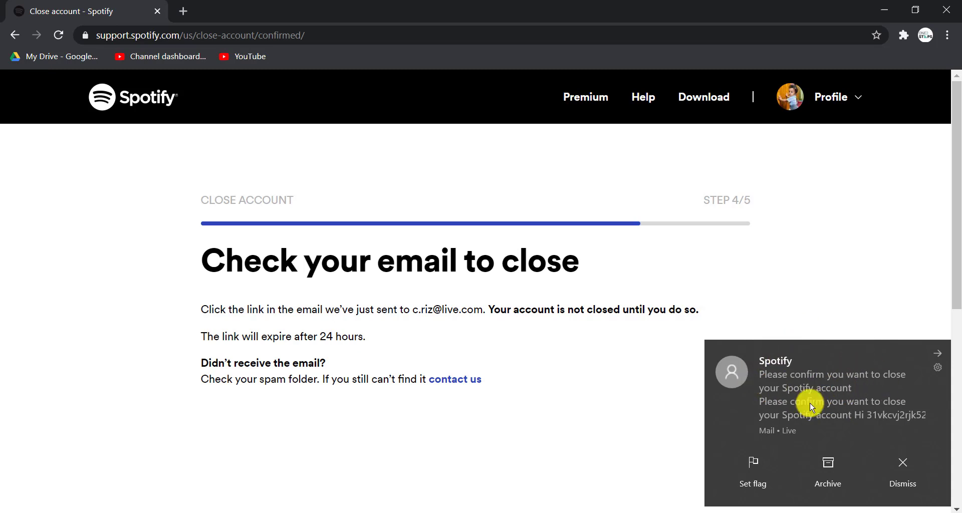
# Open the Spotify closure confirmation email from the Mail notification.
pyautogui.click(810, 402)
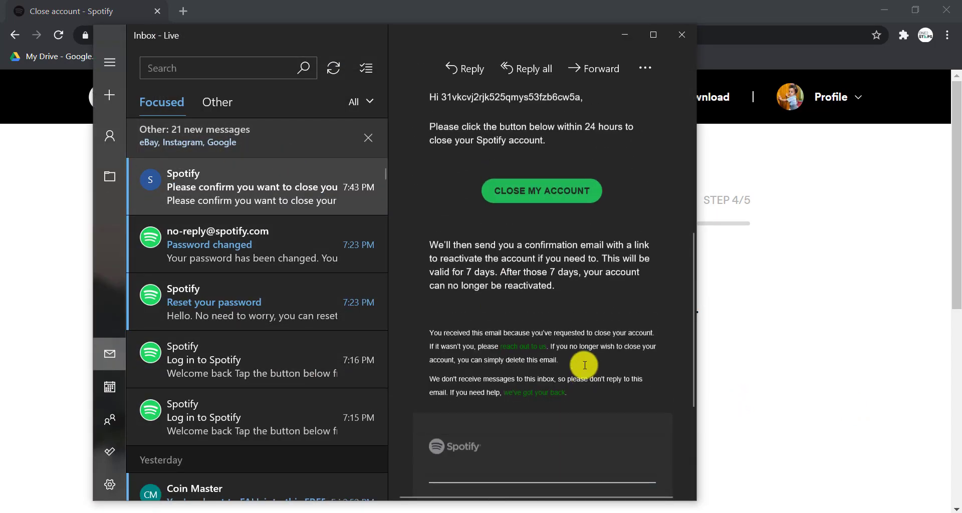
# Click the green CLOSE MY ACCOUNT button in the Spotify email.
pyautogui.scroll(3)
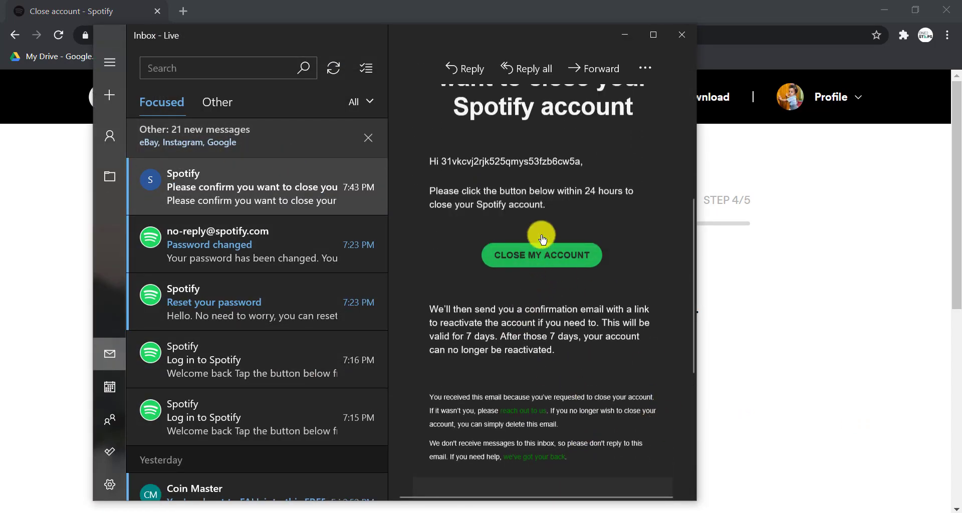
pyautogui.click(542, 254)
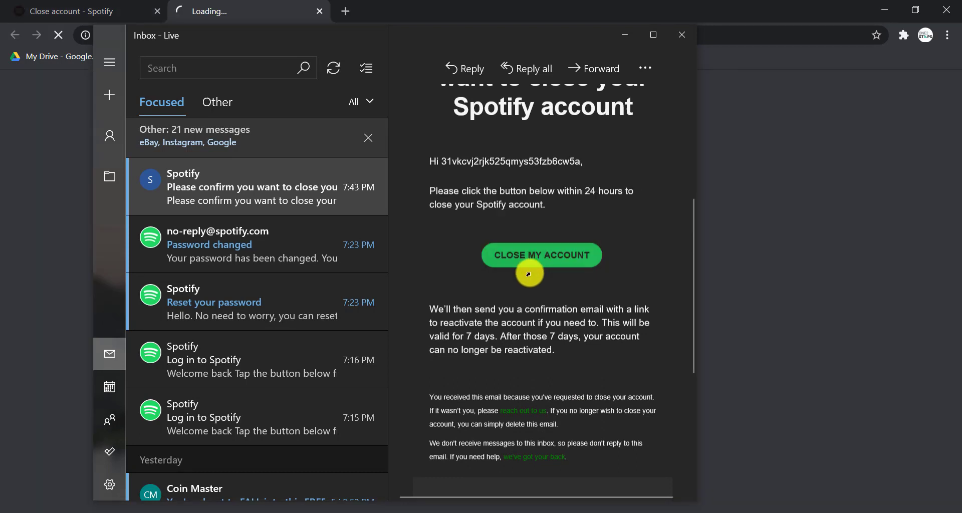
pyautogui.click(542, 255)
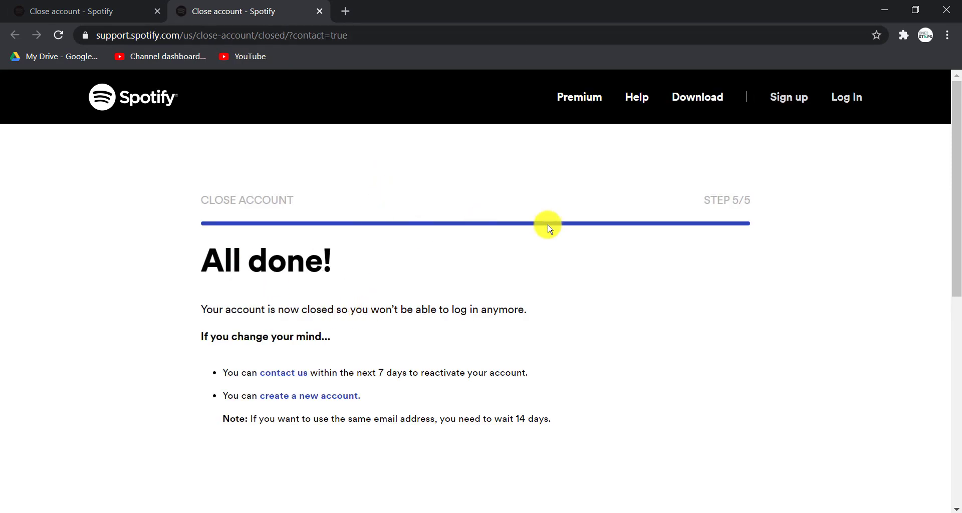
pyautogui.moveTo(824, 257)
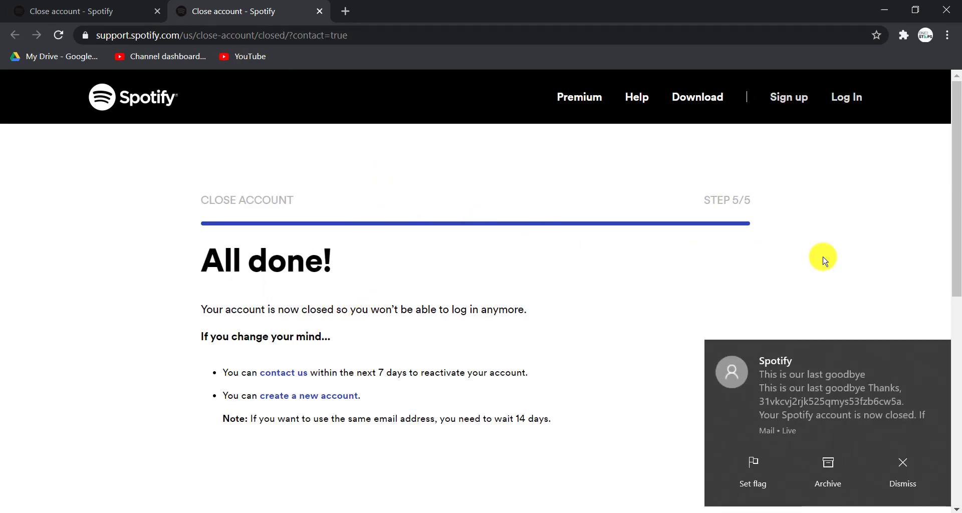
pyautogui.moveTo(611, 305)
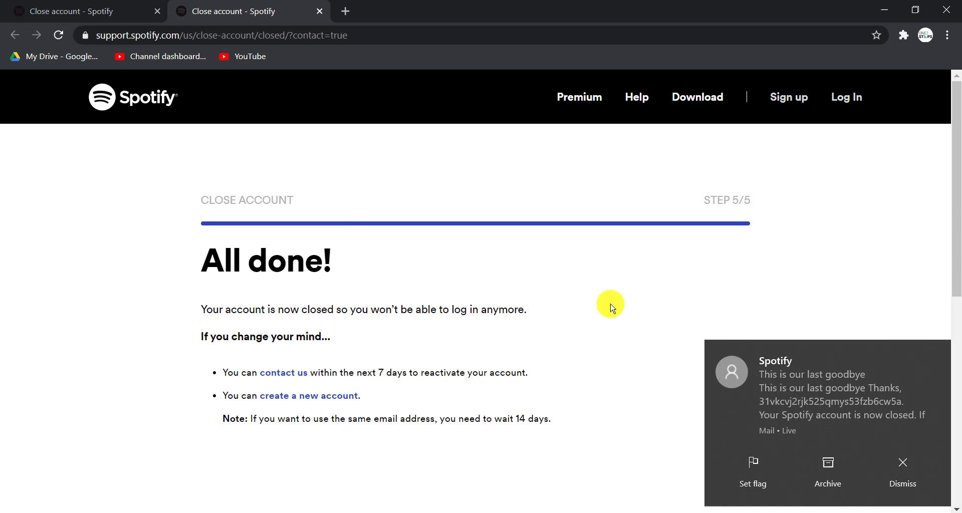
# Dismiss the 'This is our last goodbye' Mail notification on the 'All done!' page.
pyautogui.click(902, 467)
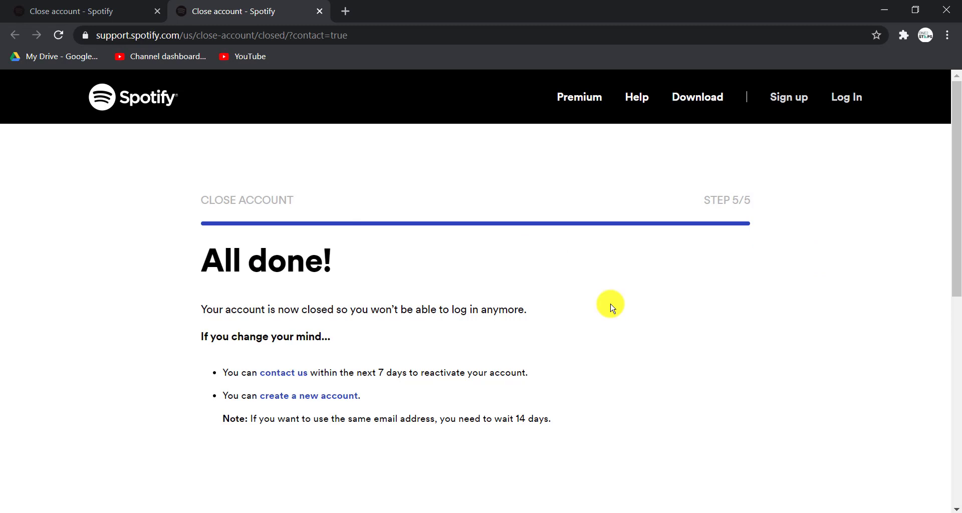